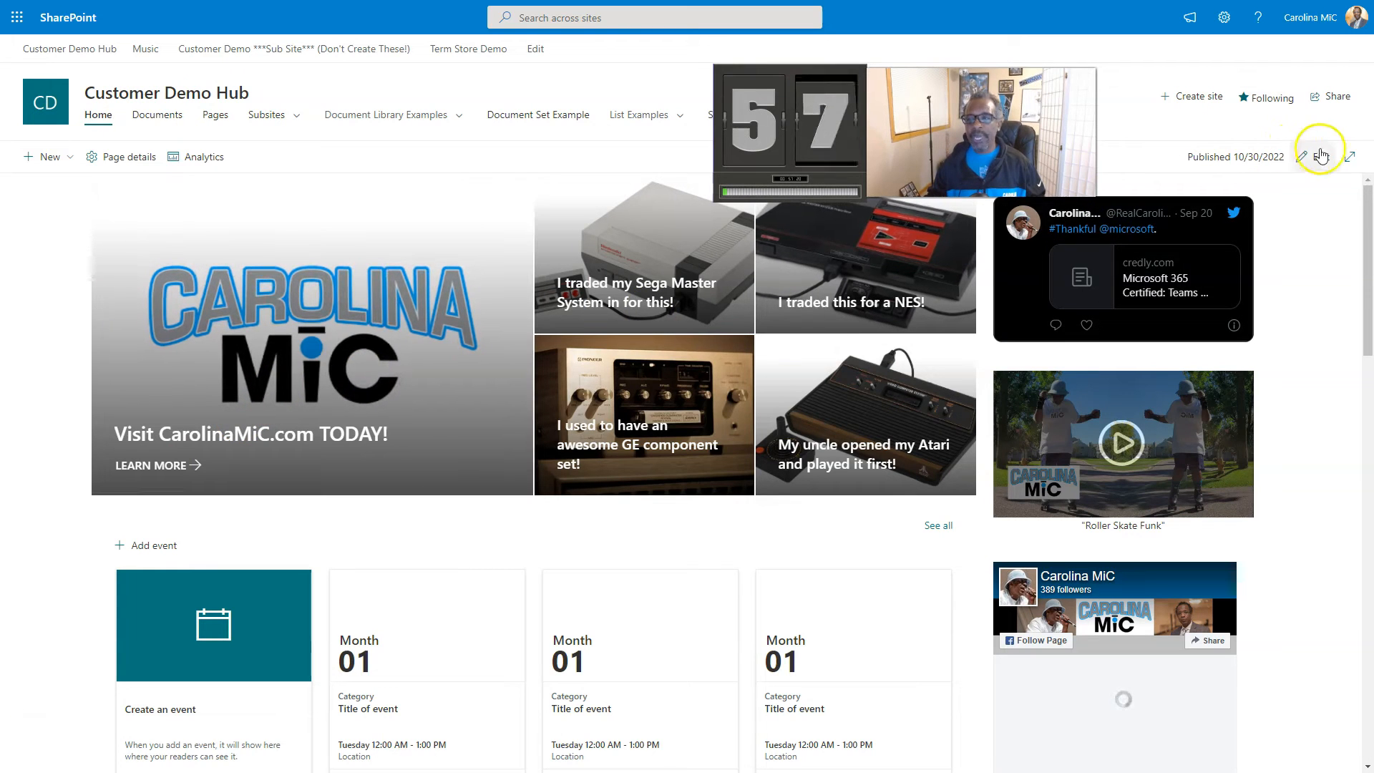
In edit mode, point the first hero tile's link to Roller Skate Funk in Site > Videos.
click(1313, 156)
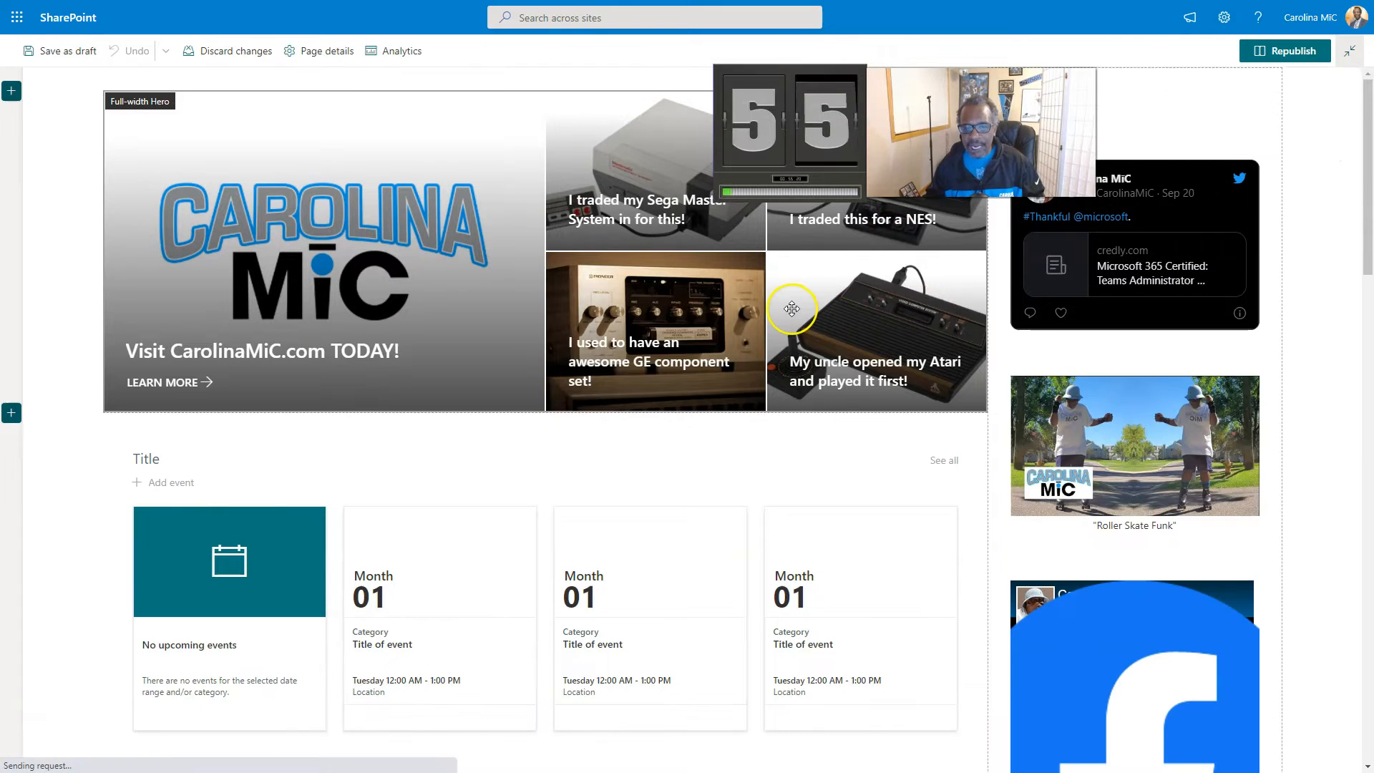
click(372, 289)
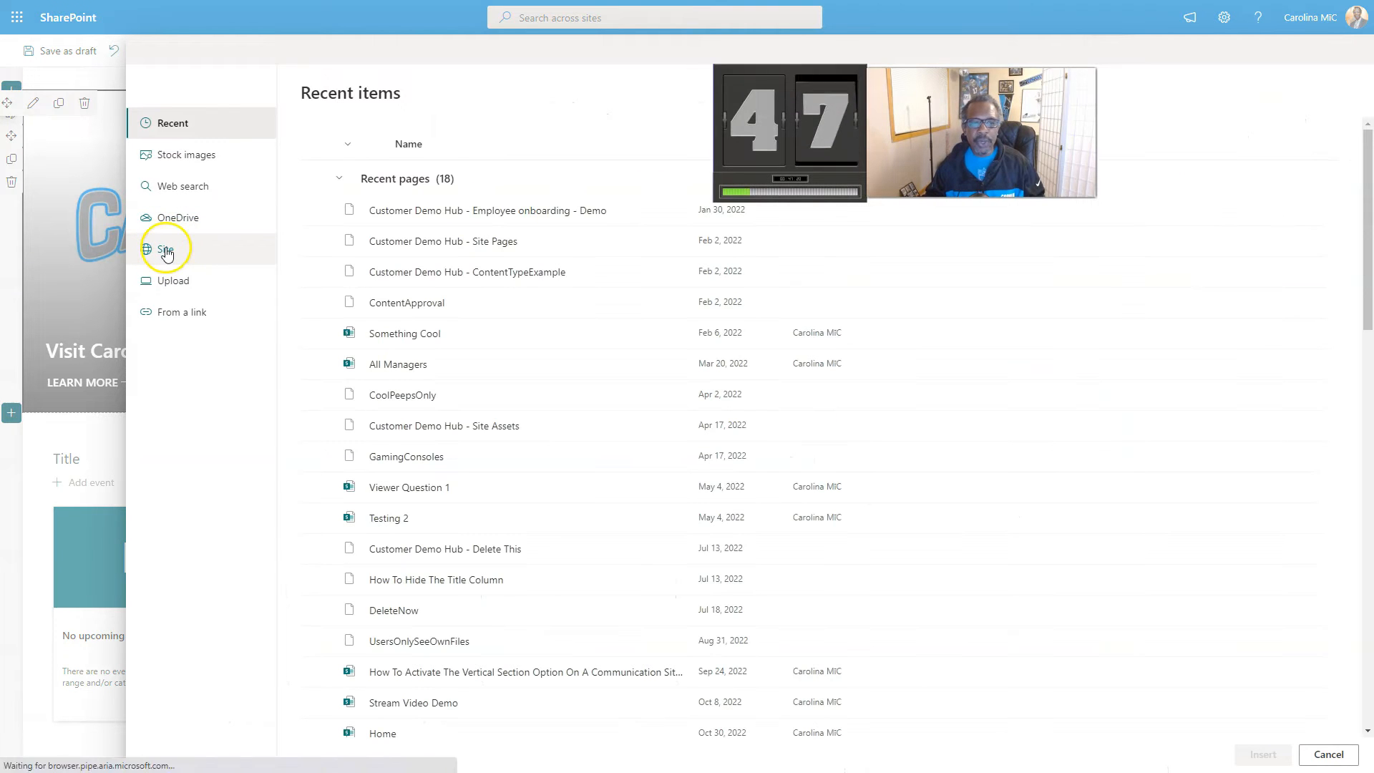
click(166, 249)
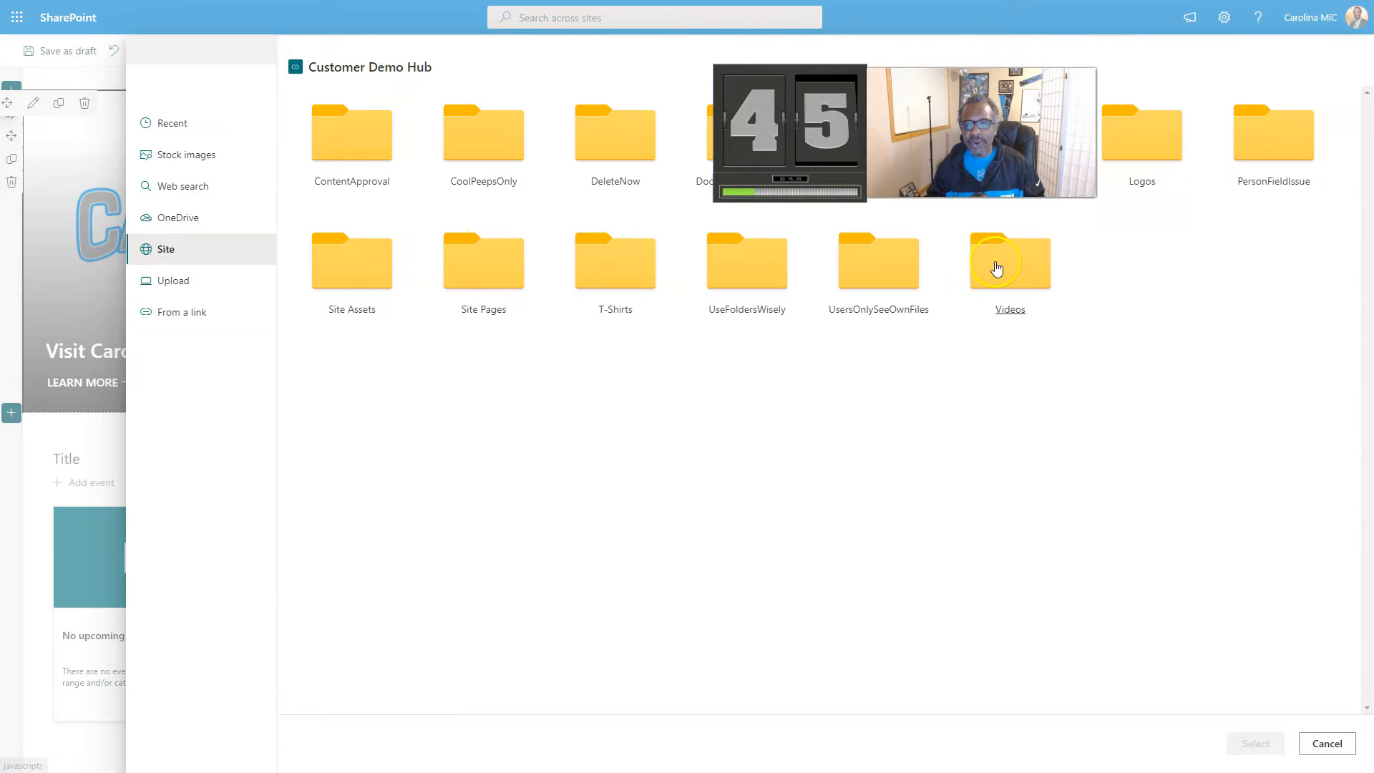
click(1010, 260)
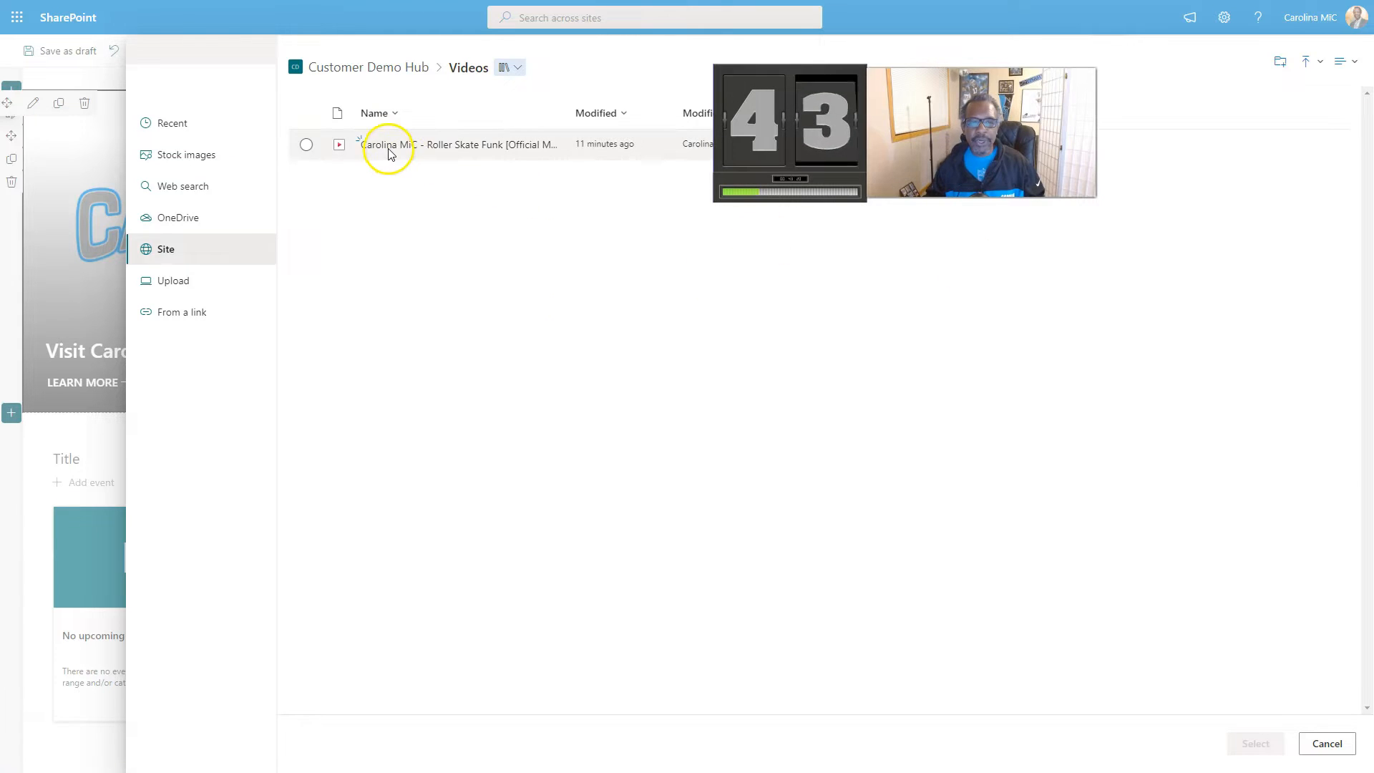
click(1327, 743)
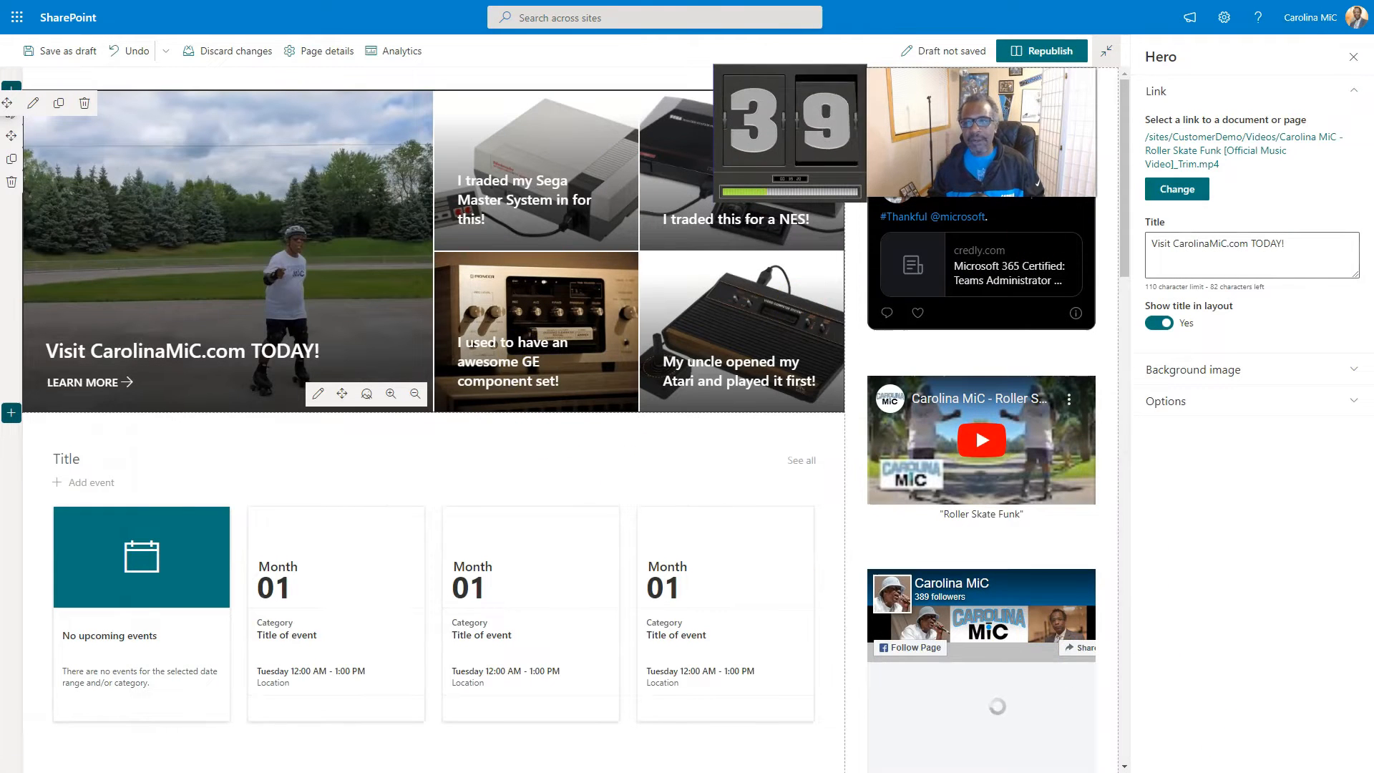
Republish the home page with the updated hero tile link.
click(1041, 50)
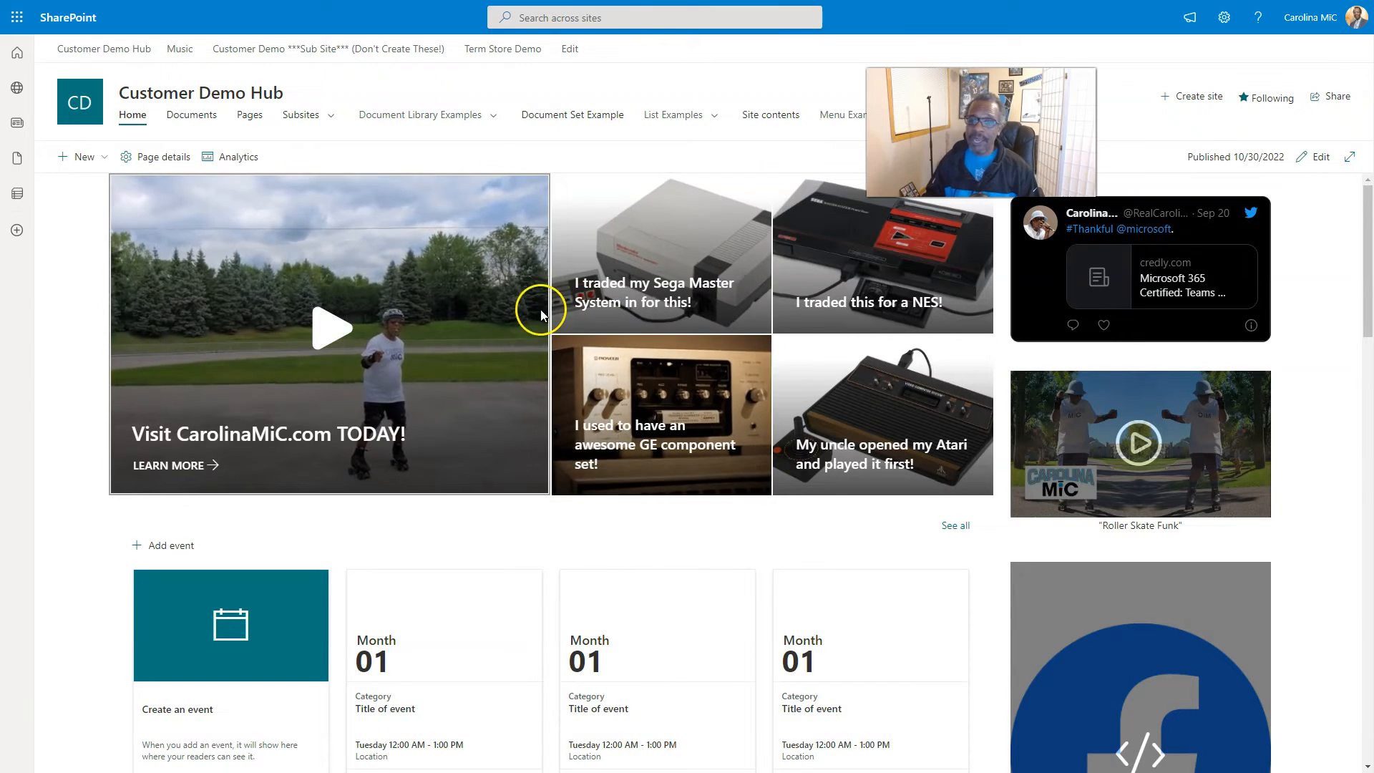
mouse_move(390, 326)
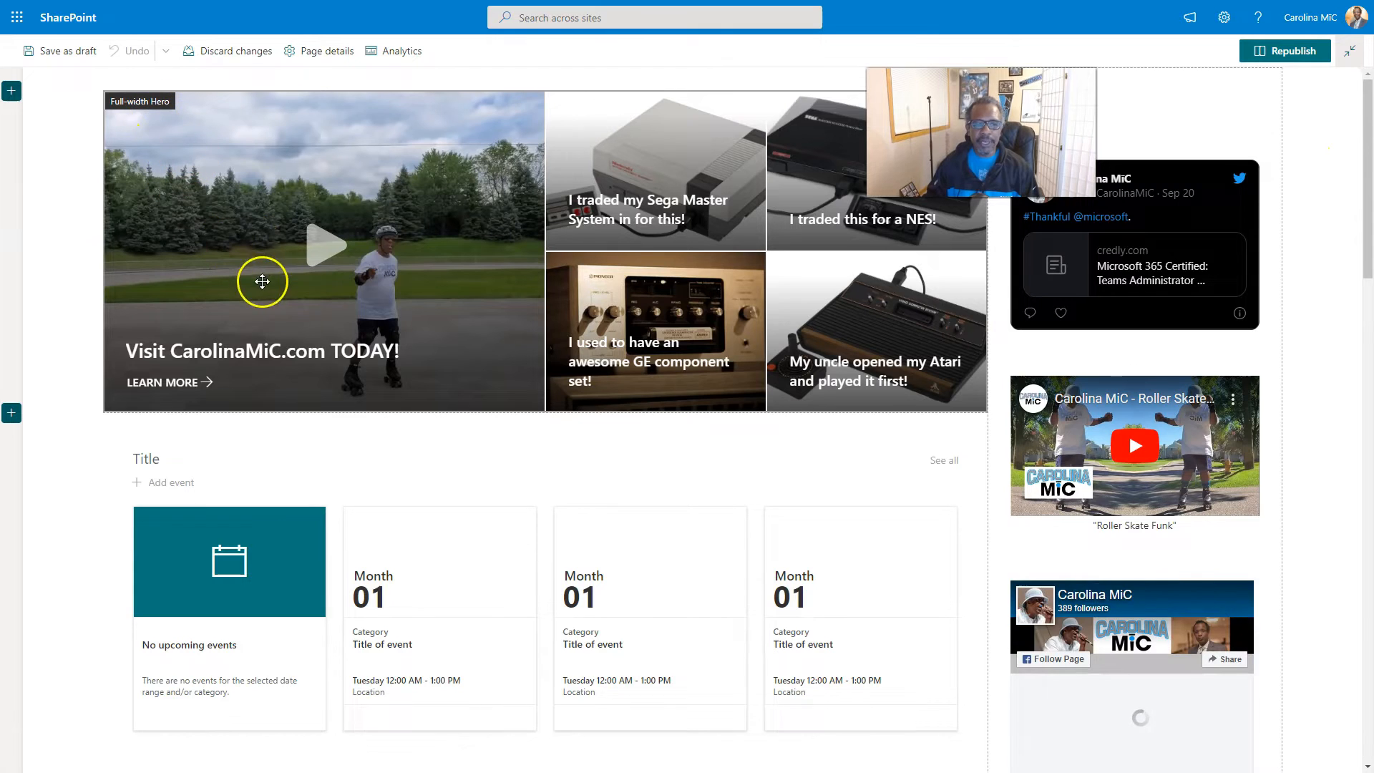
mouse_move(253, 179)
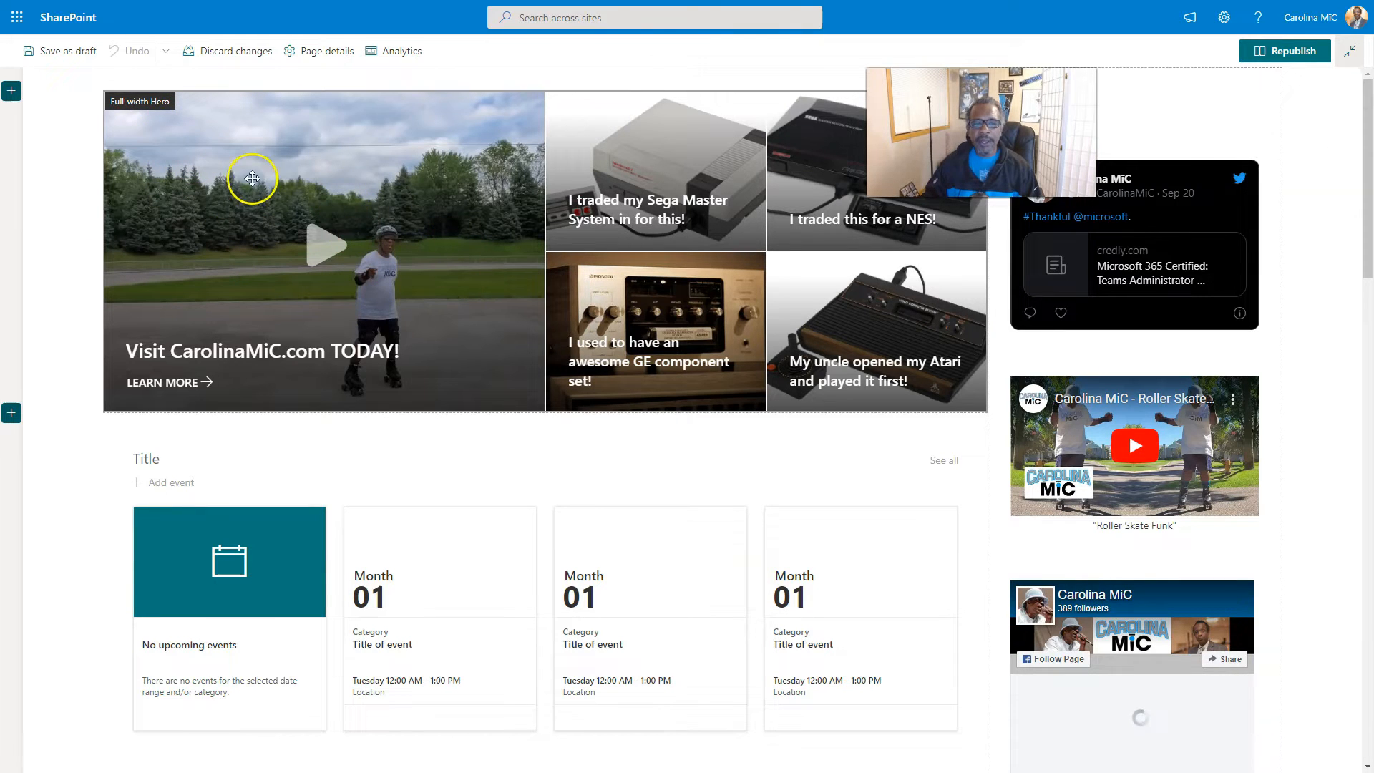
mouse_move(1090, 55)
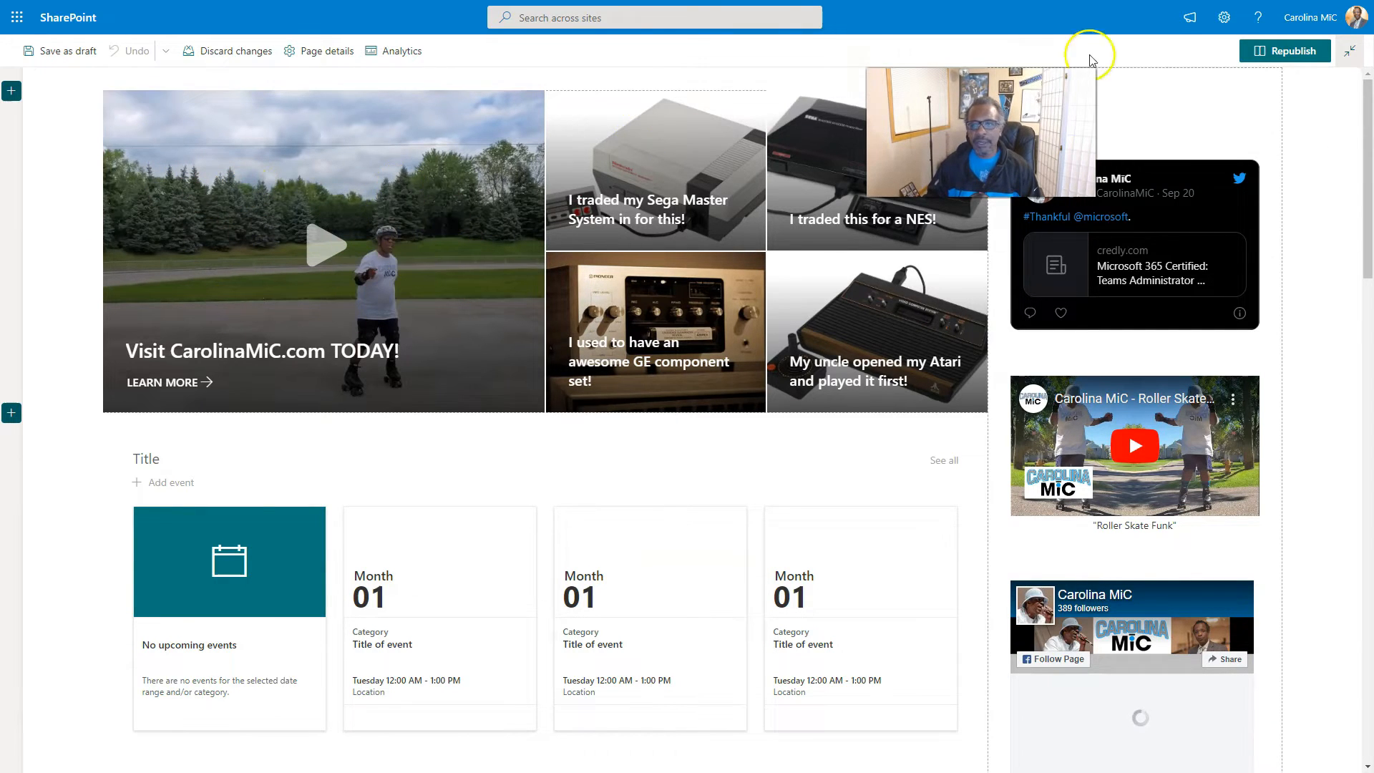
Exit edit mode to the published page, then re-enter page editing.
click(1285, 50)
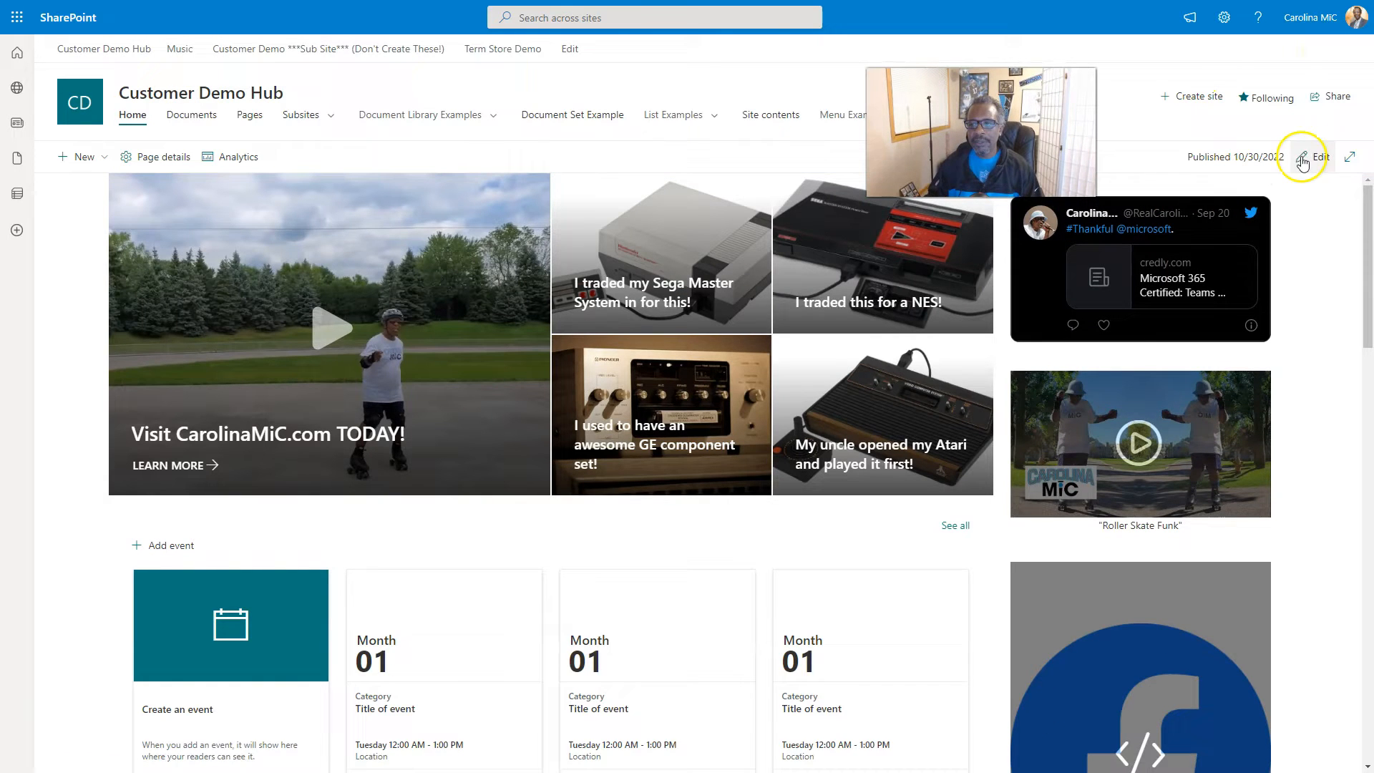
click(1319, 157)
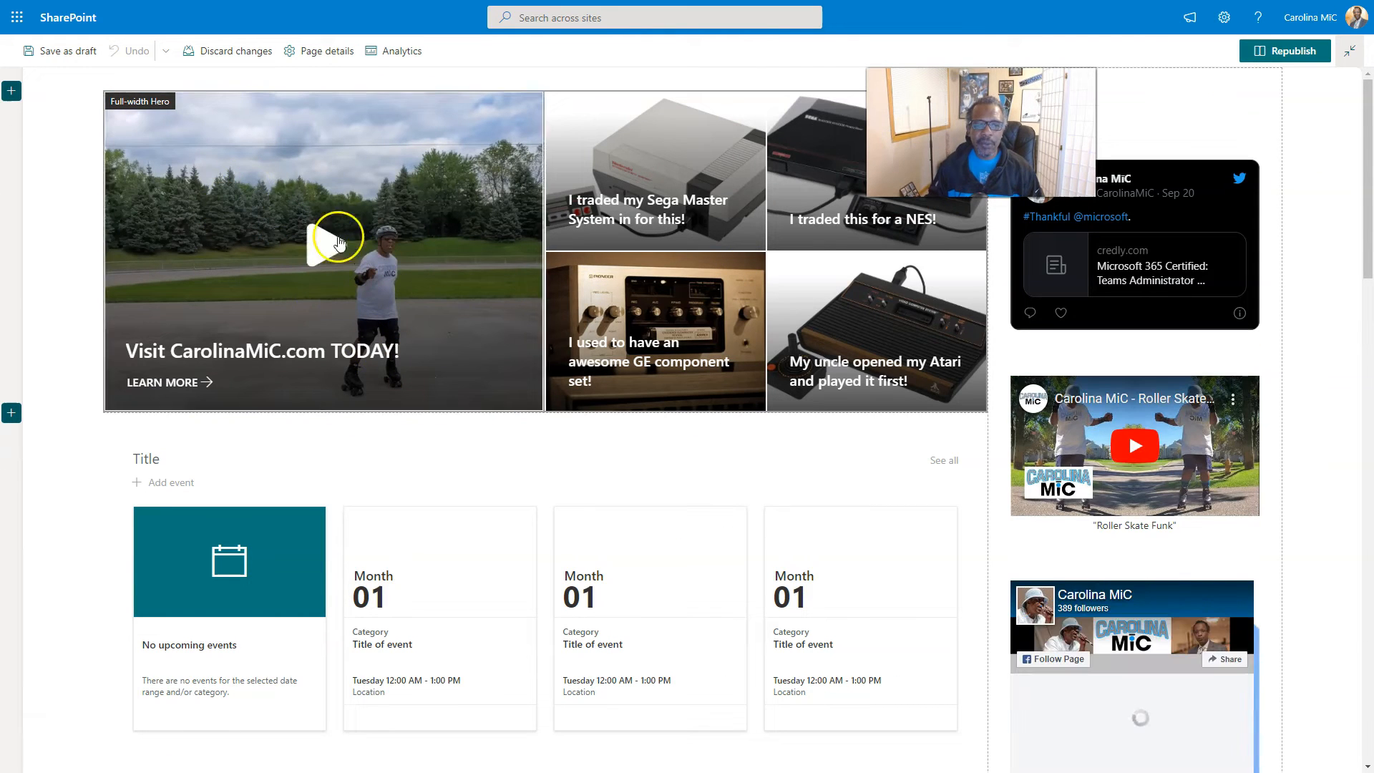
mouse_move(216, 210)
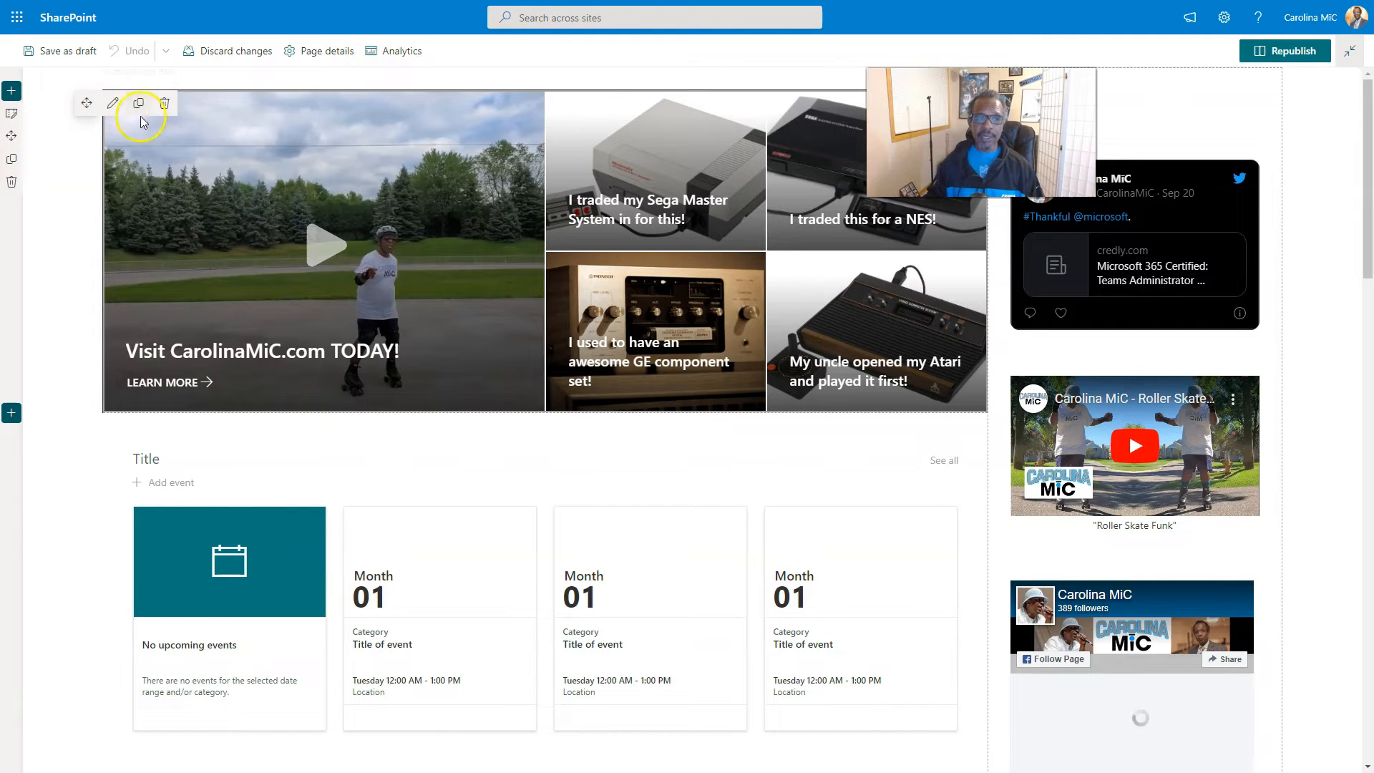
mouse_move(112, 103)
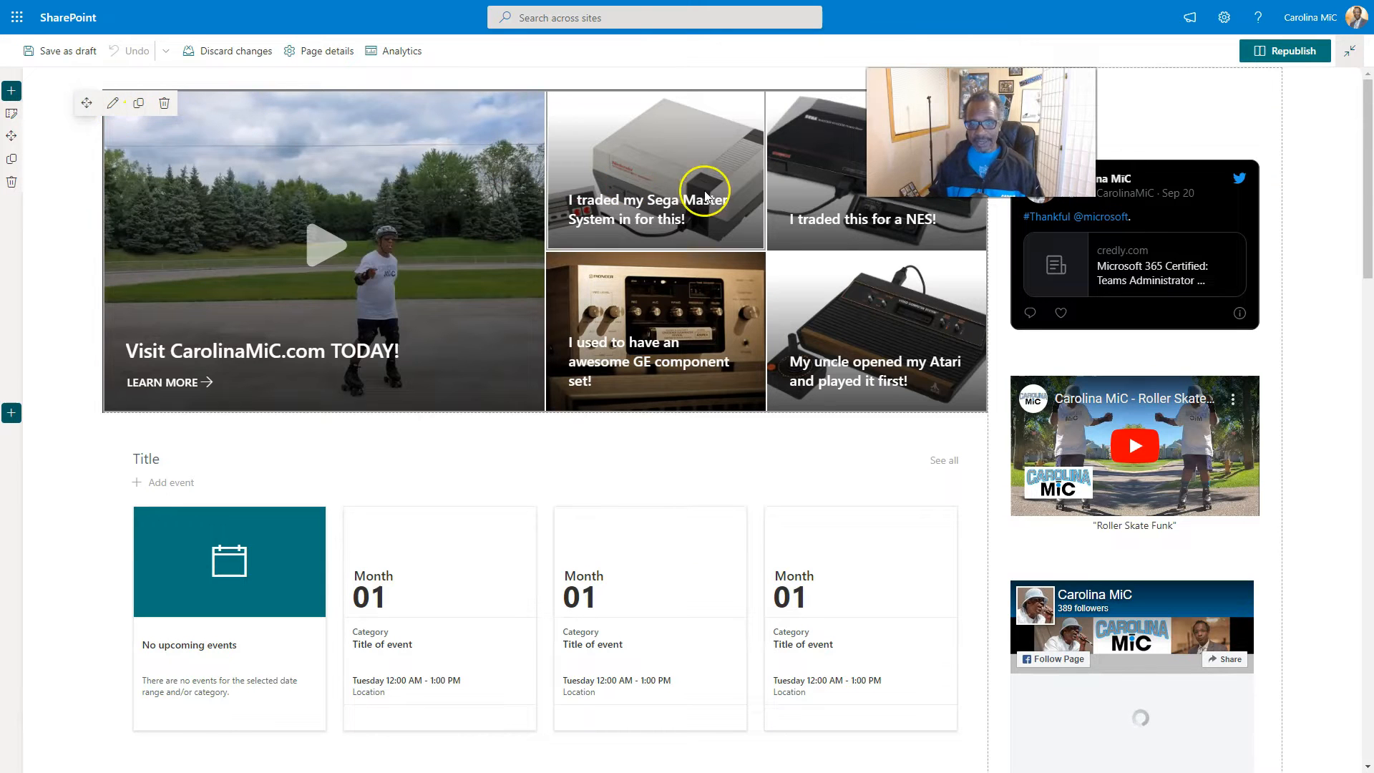
mouse_move(530, 339)
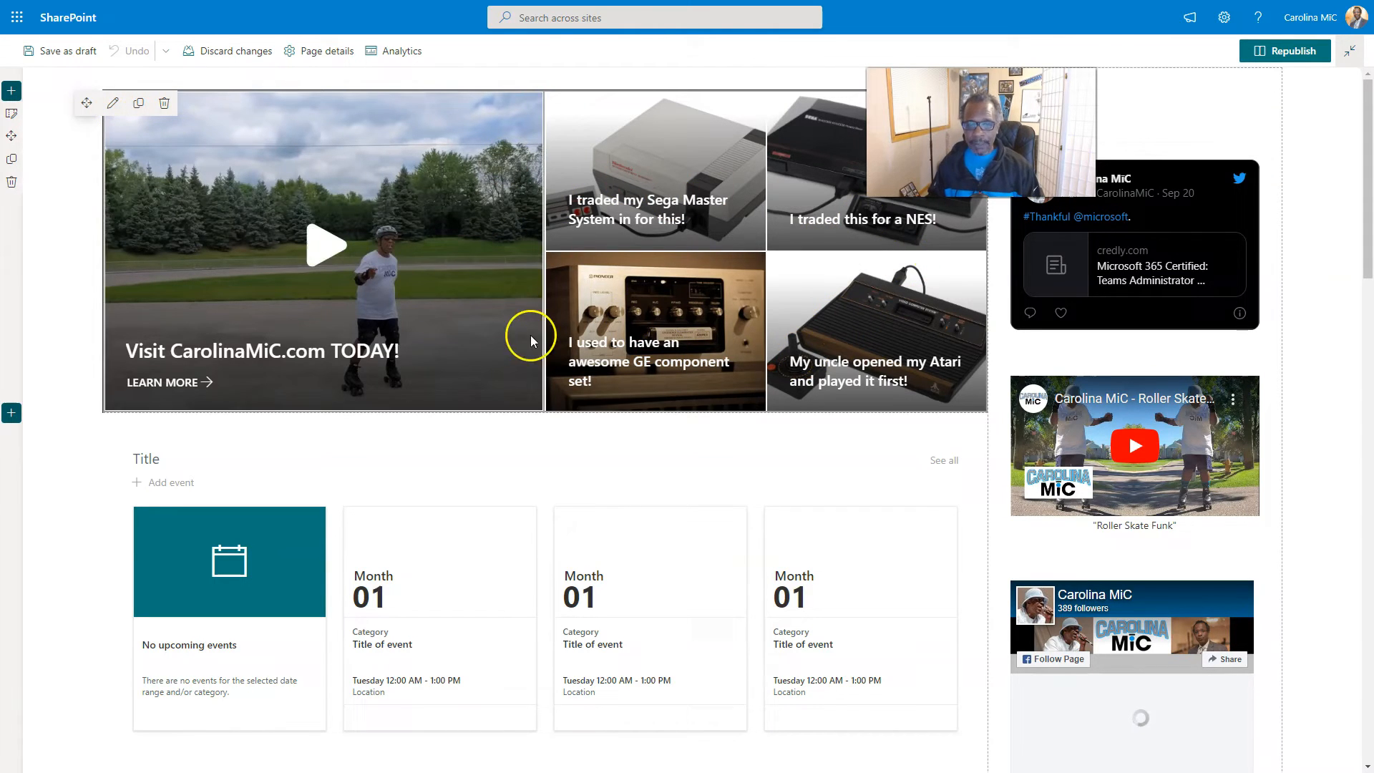
mouse_move(267, 343)
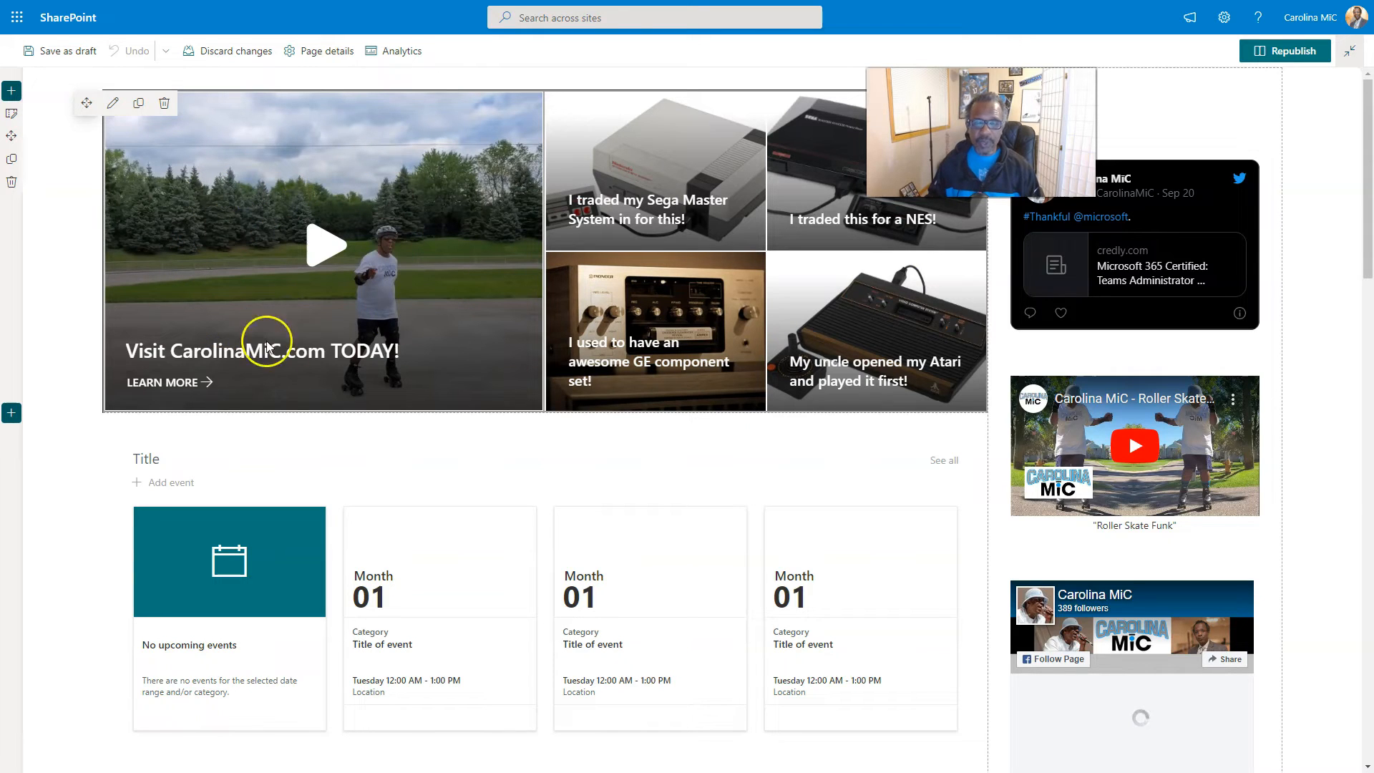
mouse_move(252, 219)
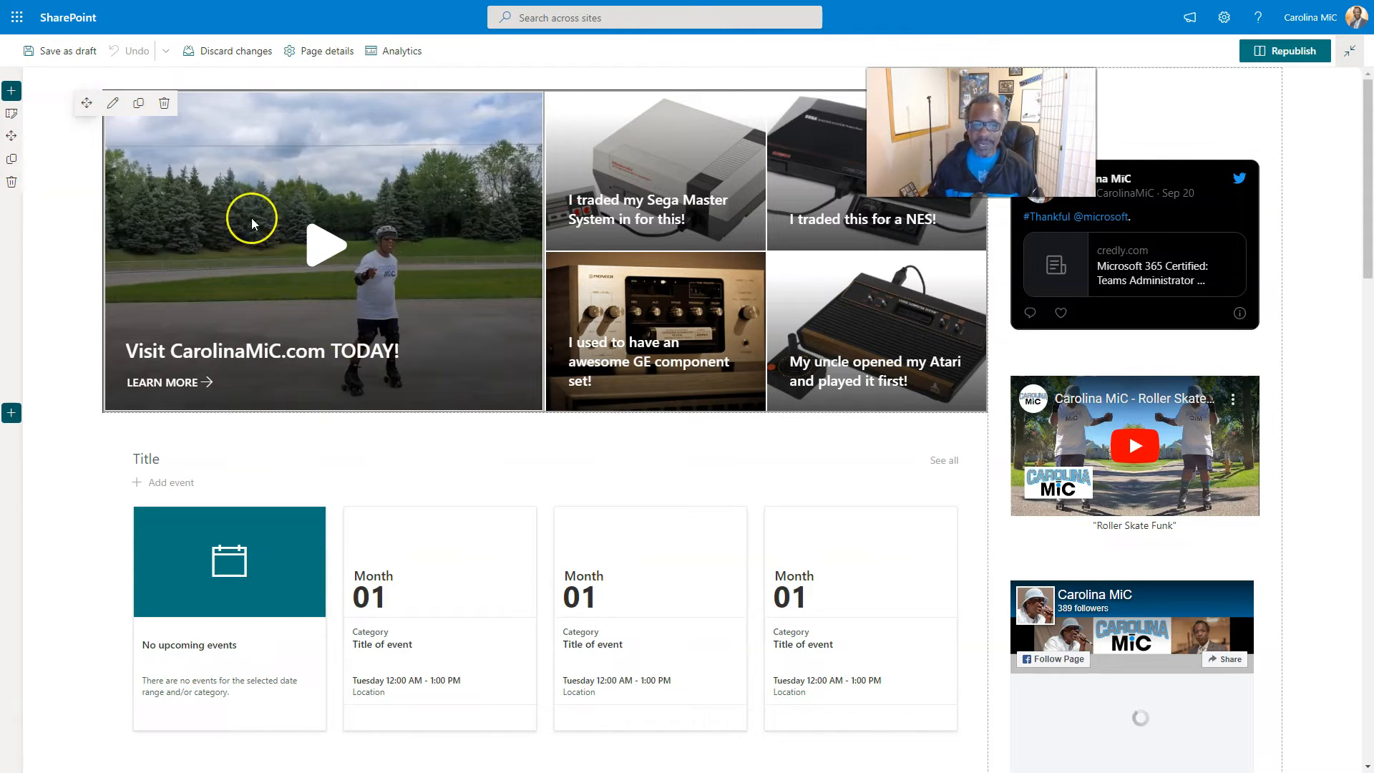
mouse_move(208, 296)
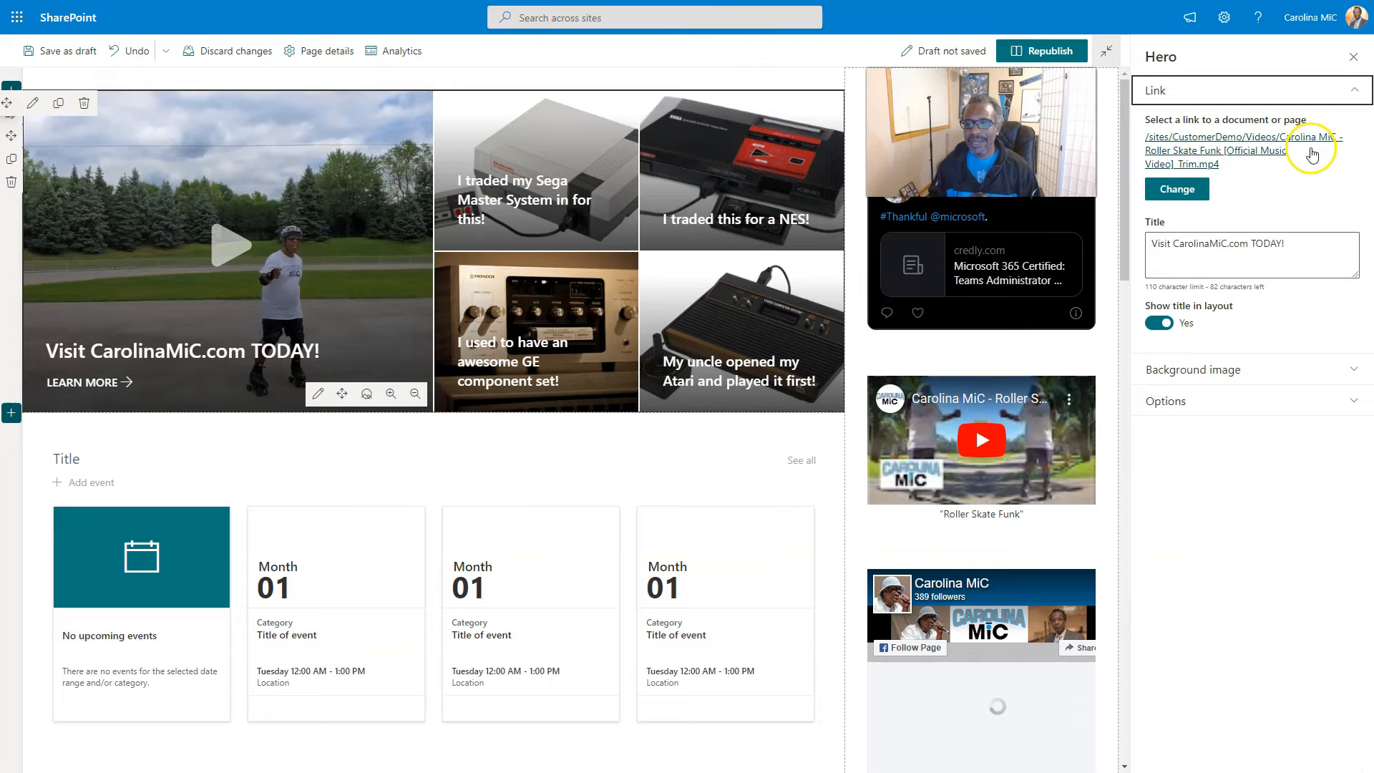
mouse_move(683, 254)
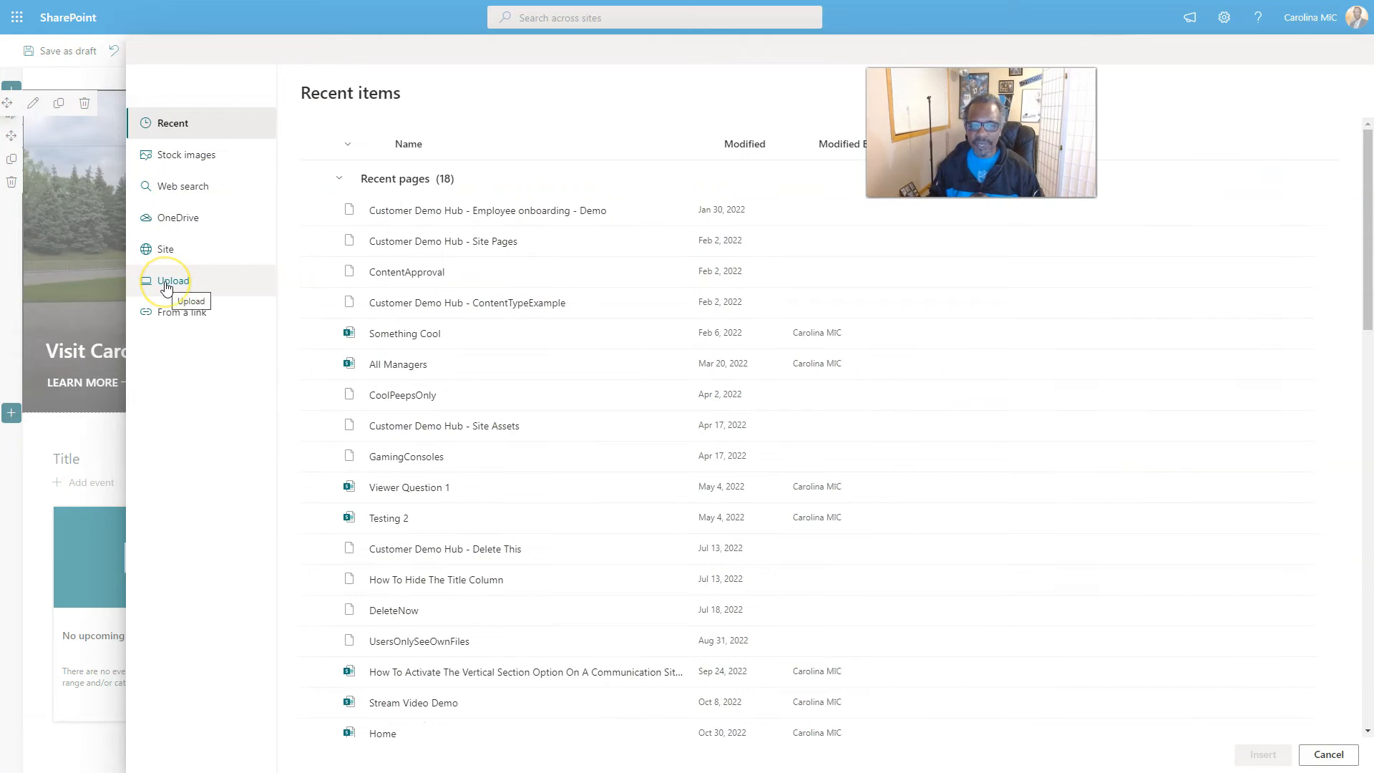
mouse_move(175, 216)
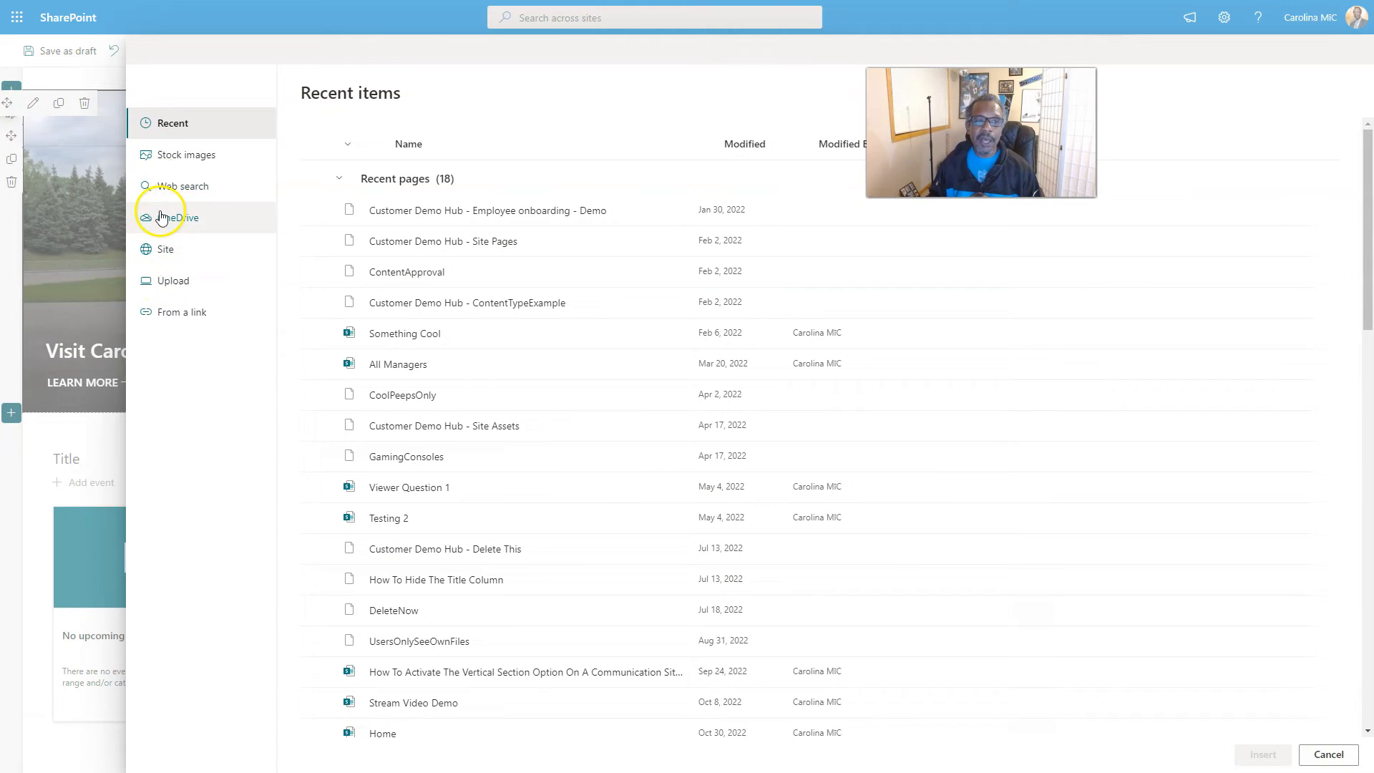
mouse_move(165, 249)
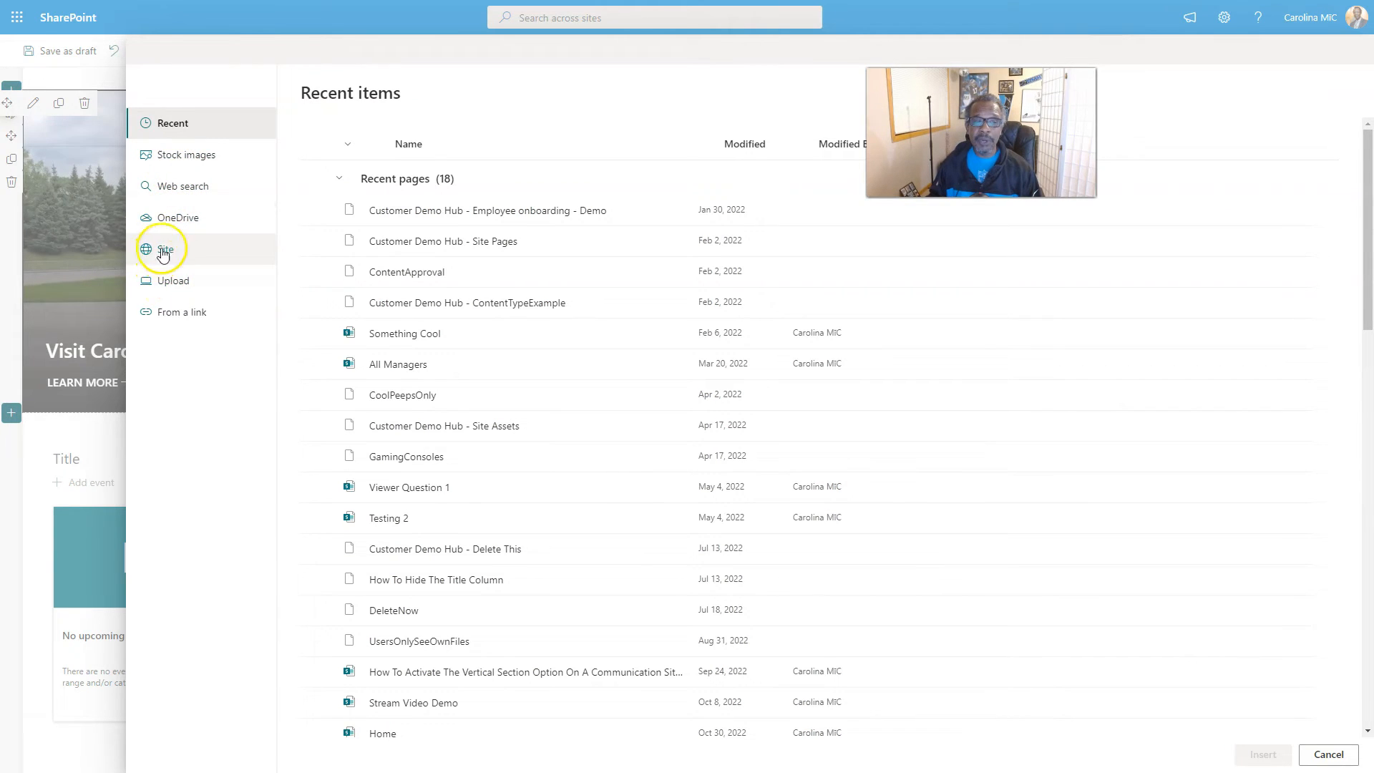
Relink the hero tile to Roller Skate Funk from the site's Videos library.
click(165, 249)
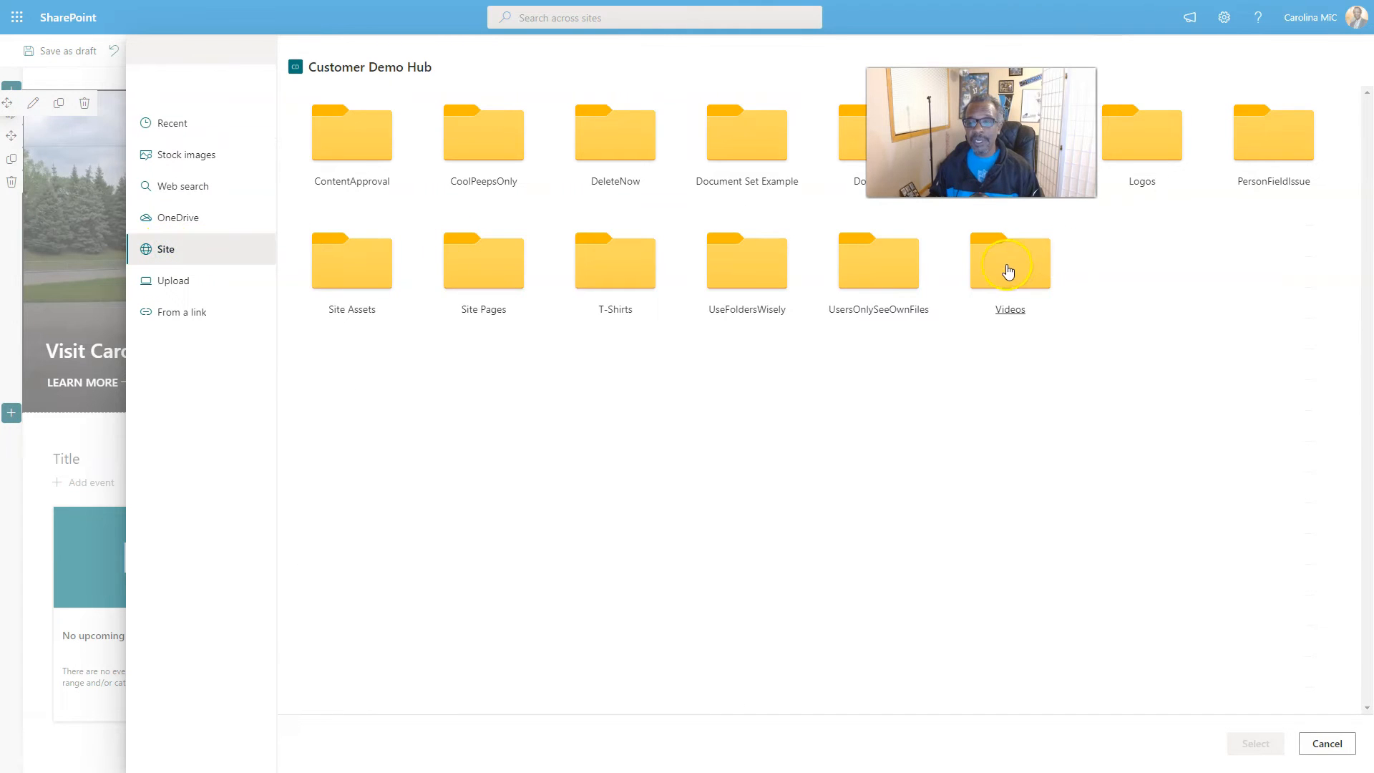
mouse_move(804, 327)
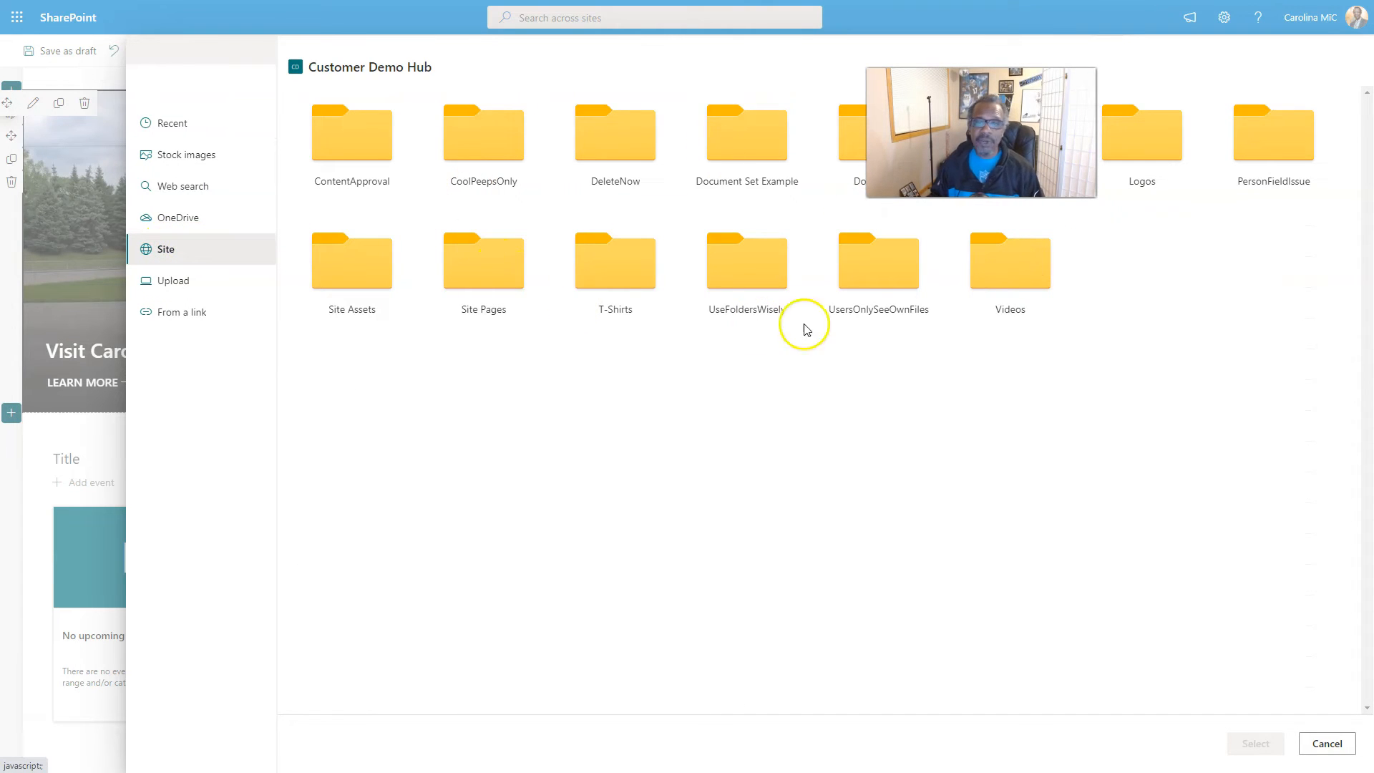
mouse_move(1008, 290)
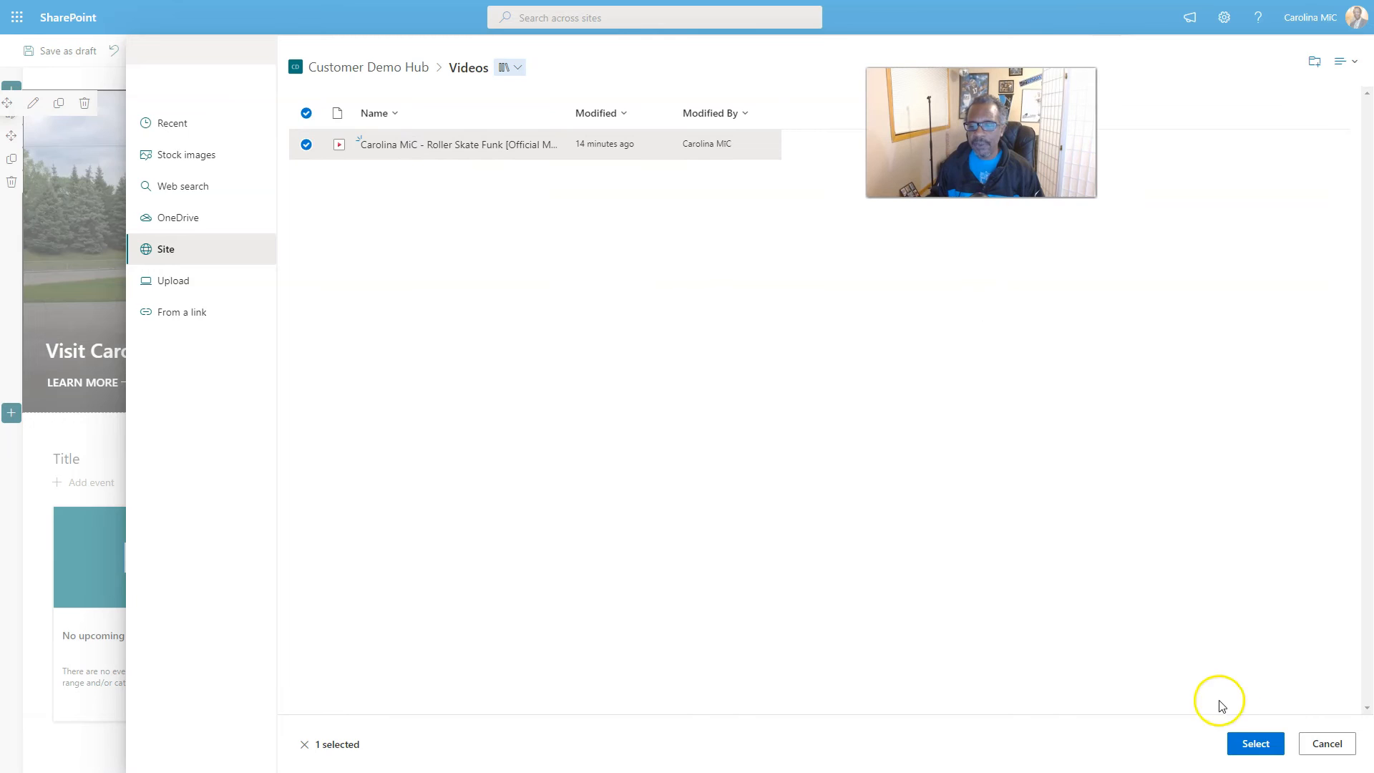
click(1254, 742)
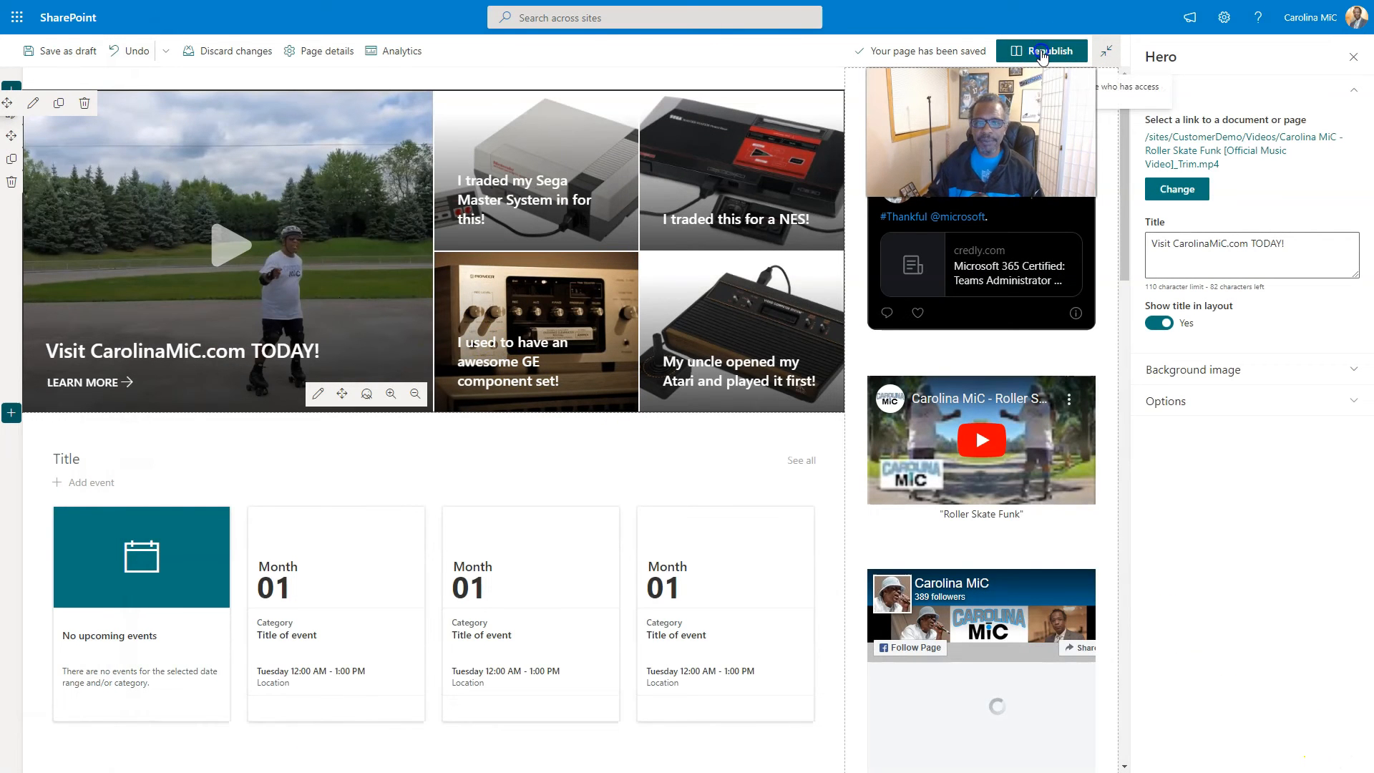
Republish the page and start Roller Skate Funk from the hero tile's play icon.
click(1042, 50)
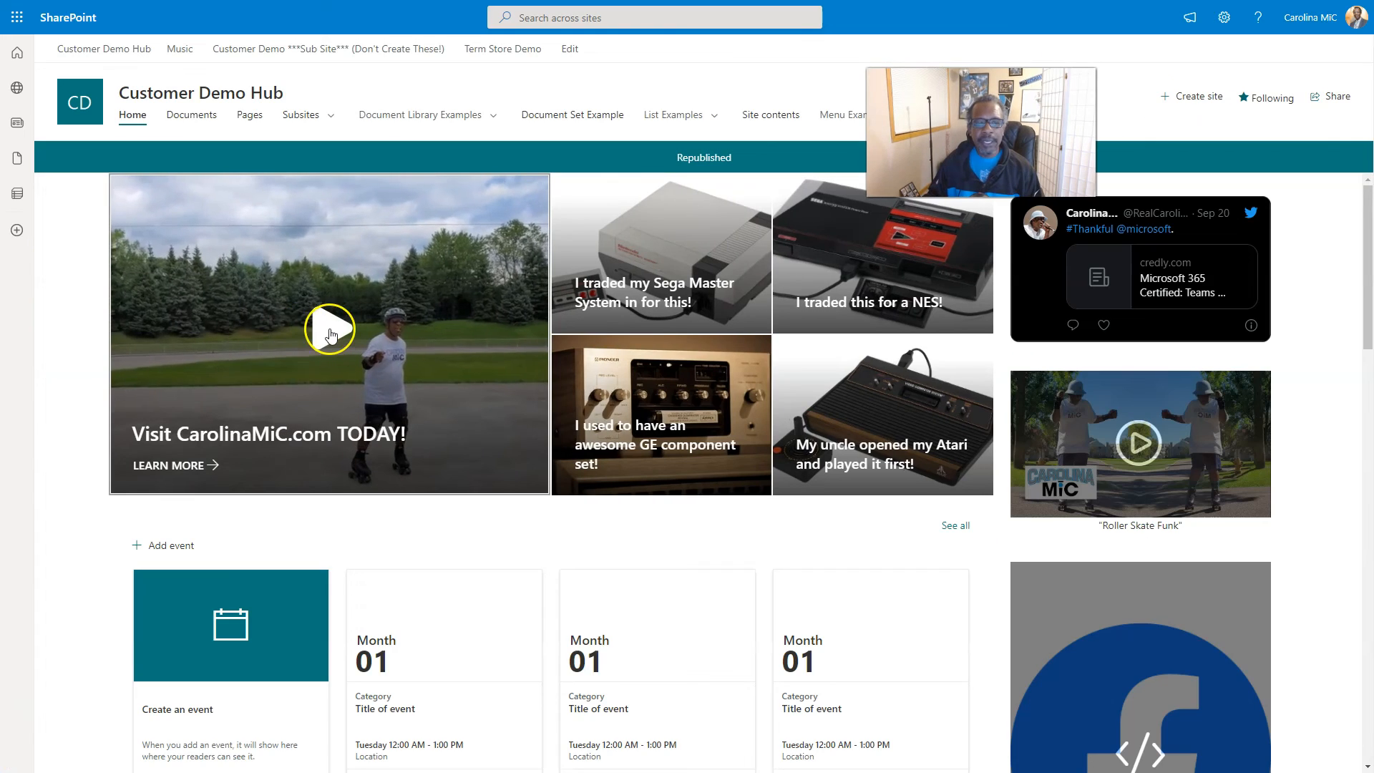
click(329, 328)
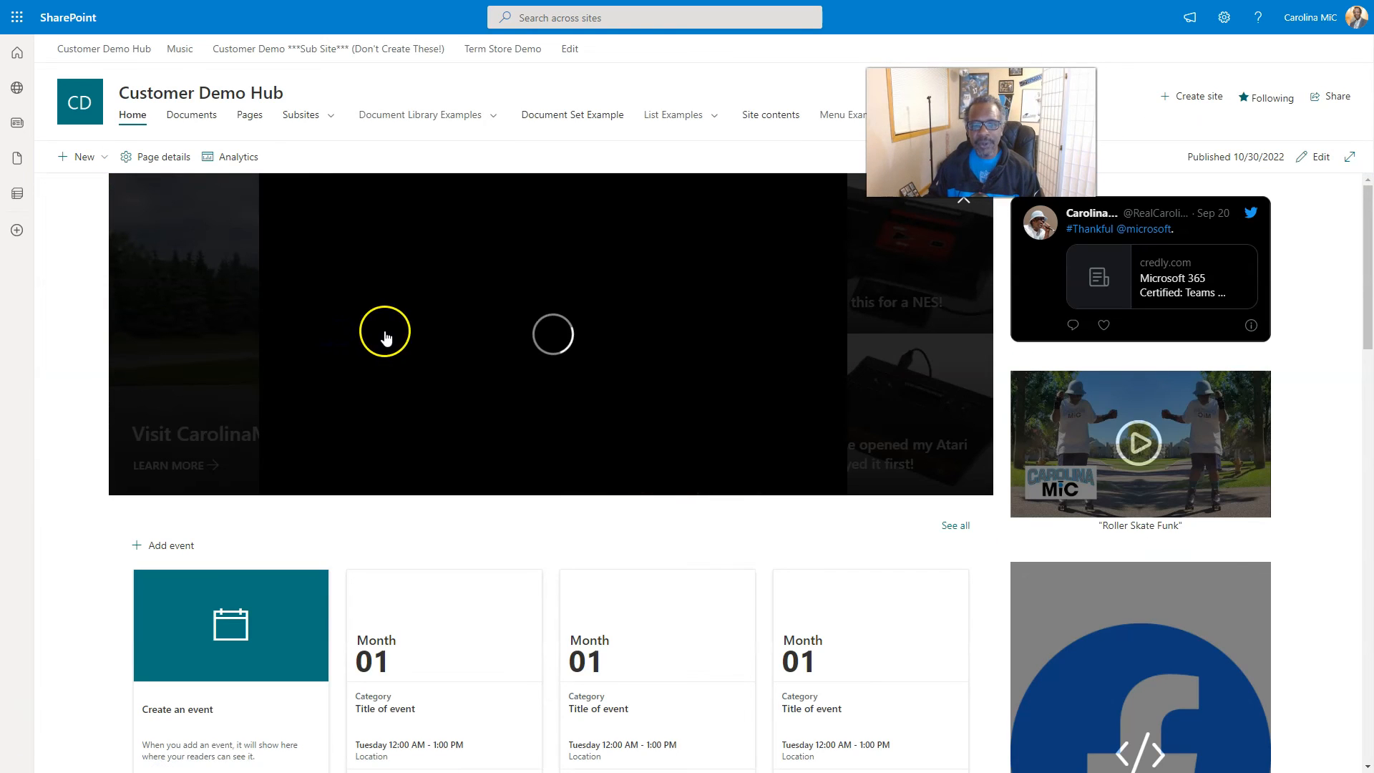
mouse_move(656, 333)
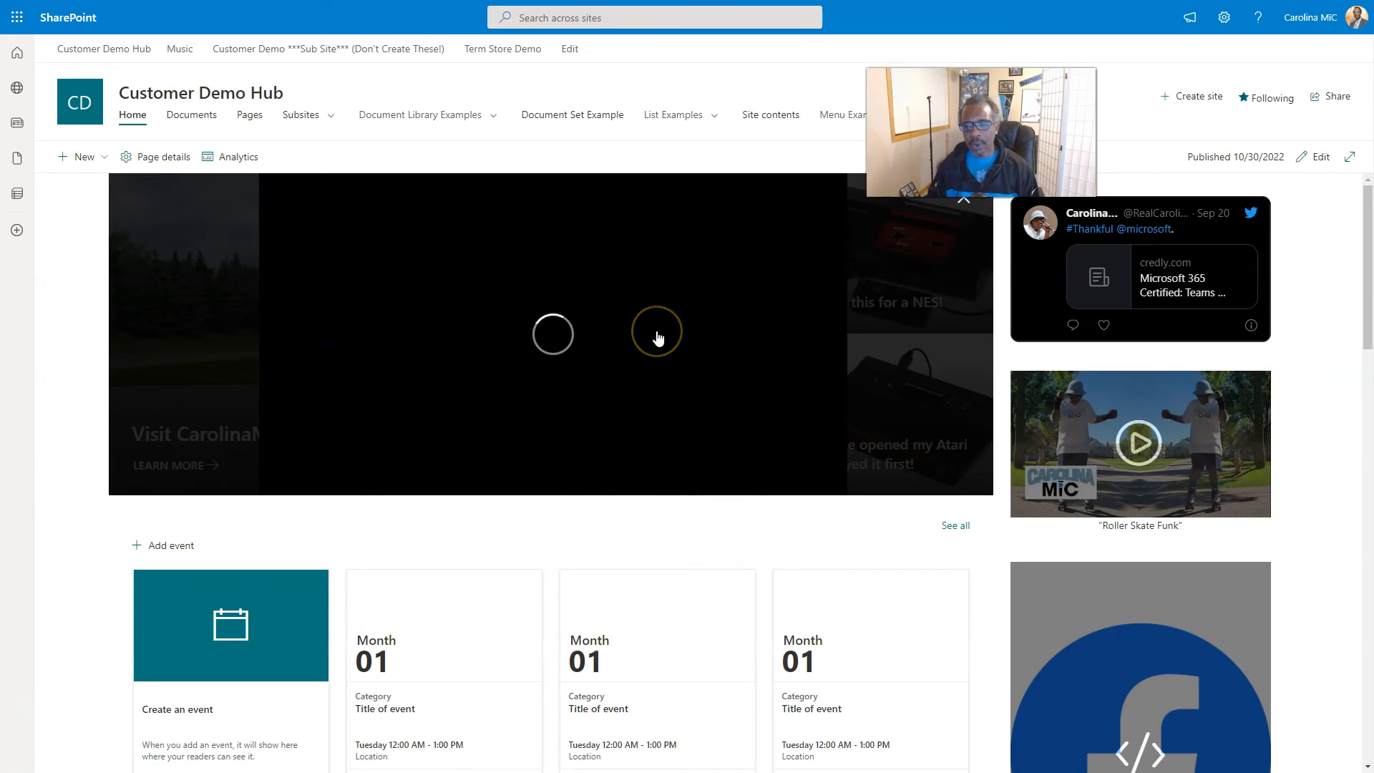
click(655, 334)
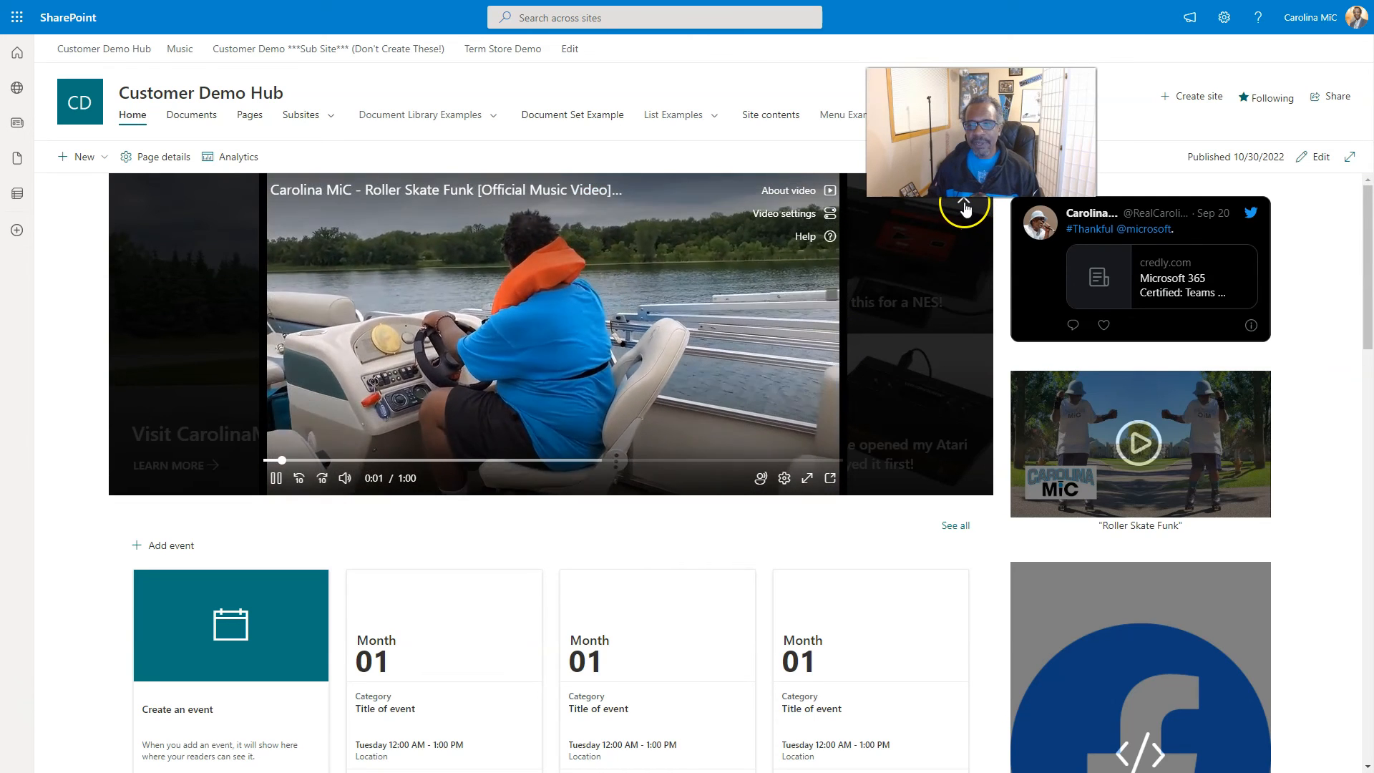